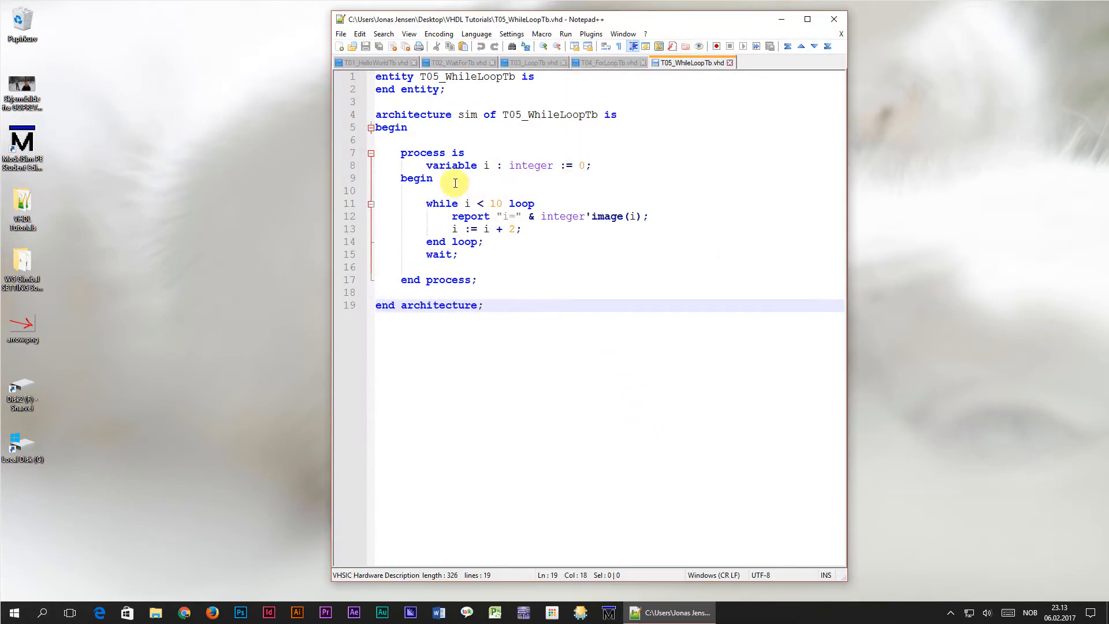
- Copy the entire T05_WhileLoopTb testbench into a new untitled document
double_click(451, 164)
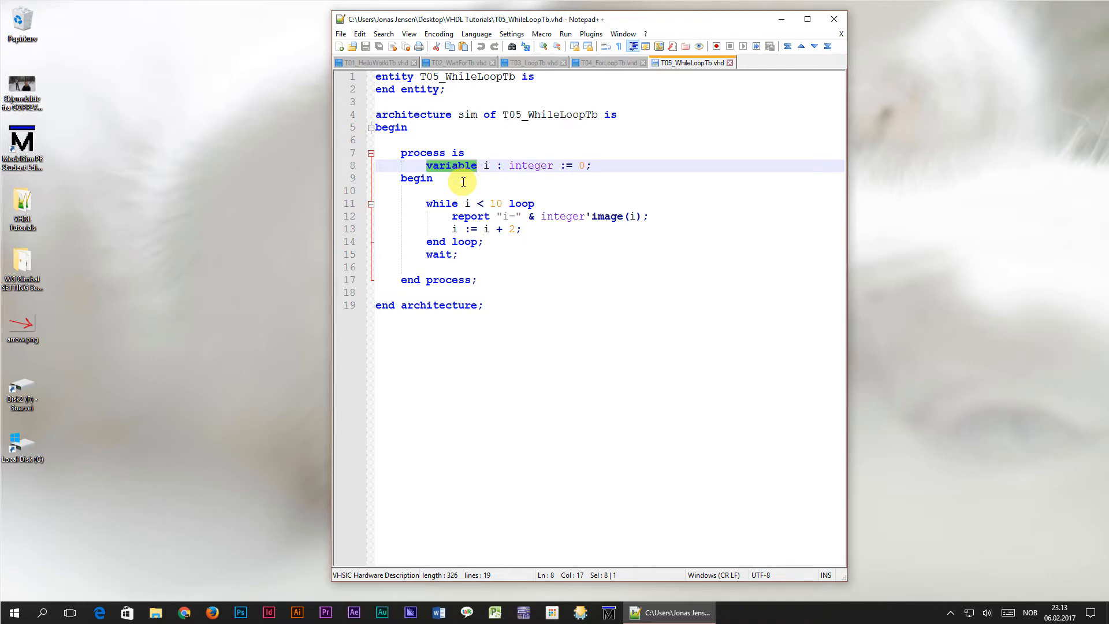
mouse_move(463, 280)
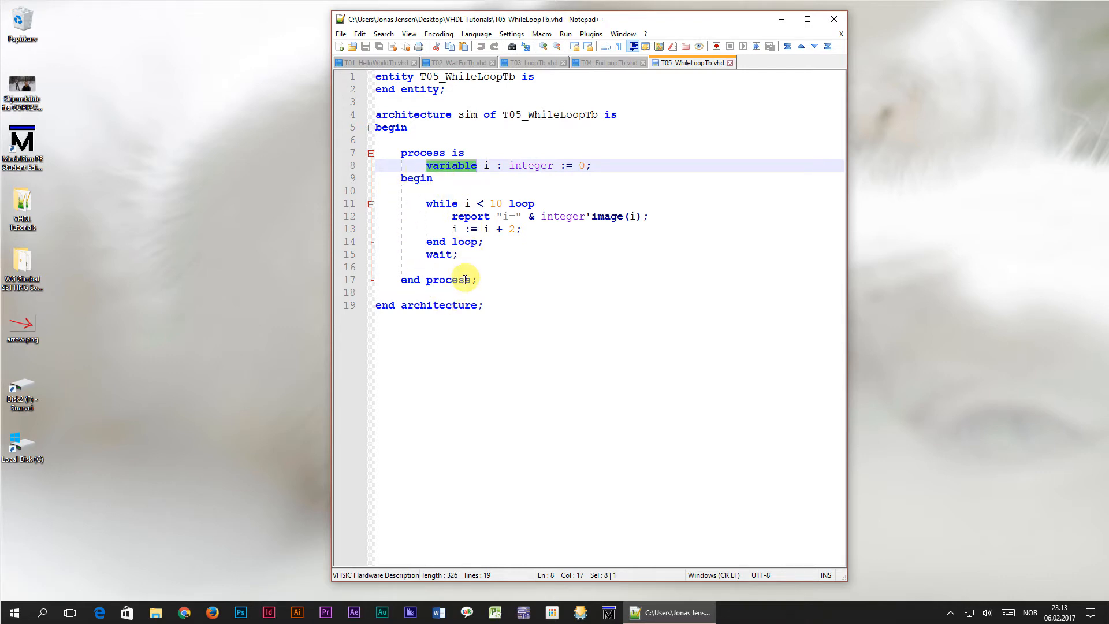
mouse_move(478, 178)
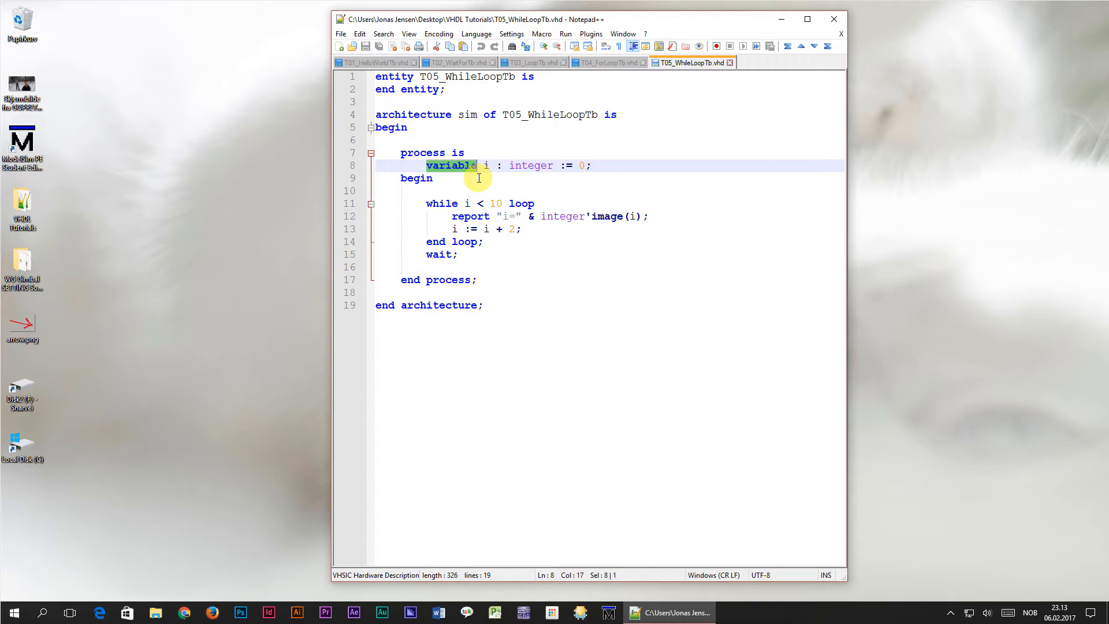
key(ctrl+a)
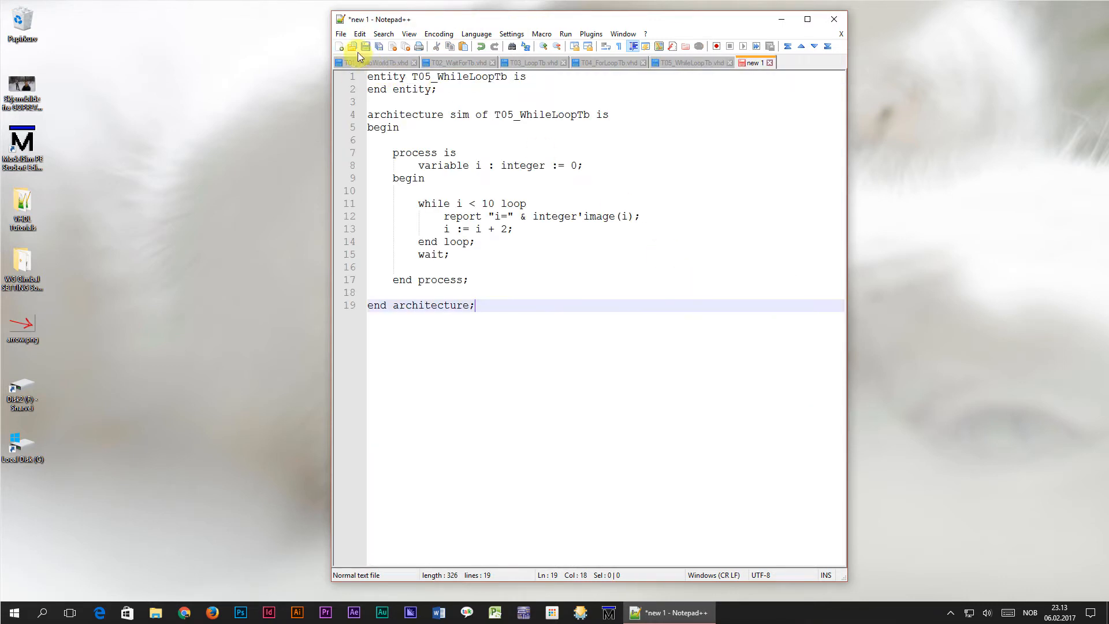
- Save the new document as T06_SignalTb.vhd in the VHDL Tutorials folder
click(352, 47)
text(T06_SignalTb.vhd)
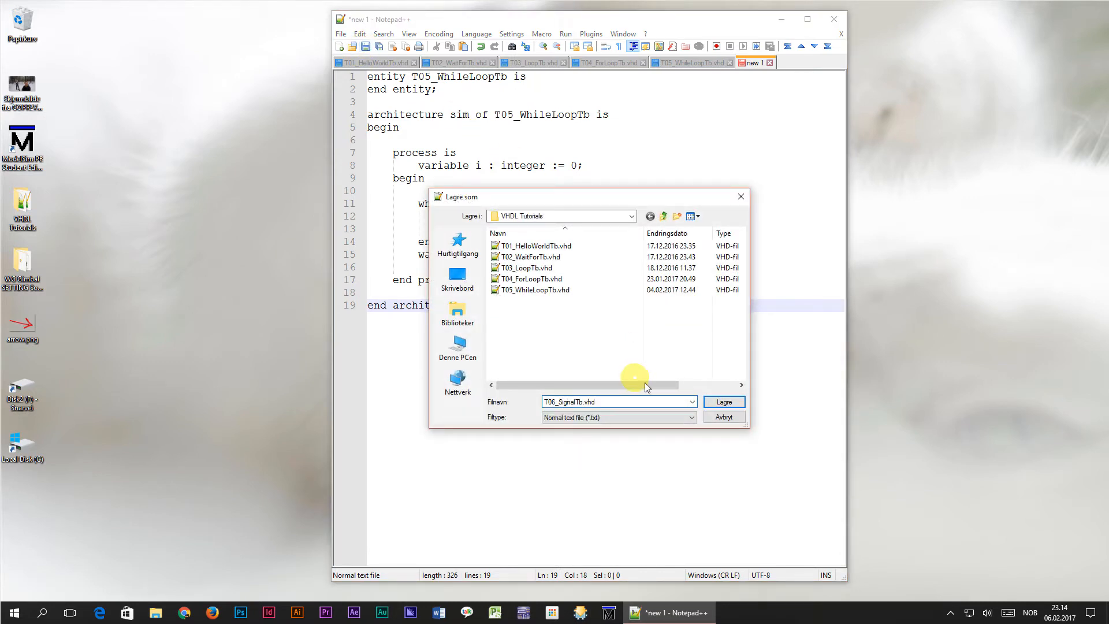
click(722, 400)
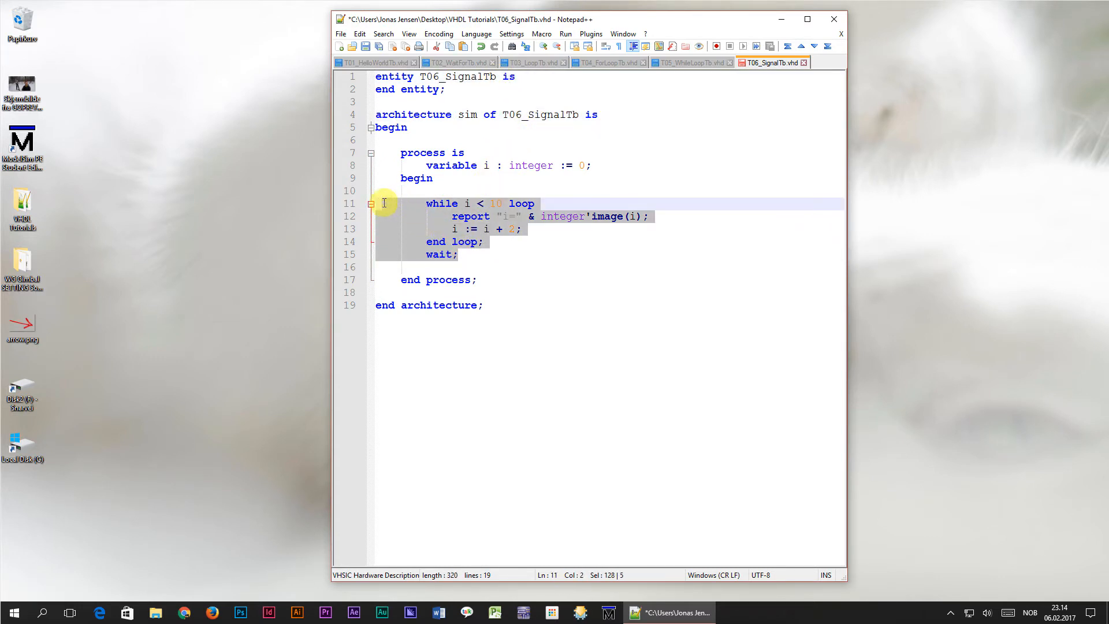
- Delete the while loop and wait lines, and rename variable i to MyVariable
key(Delete)
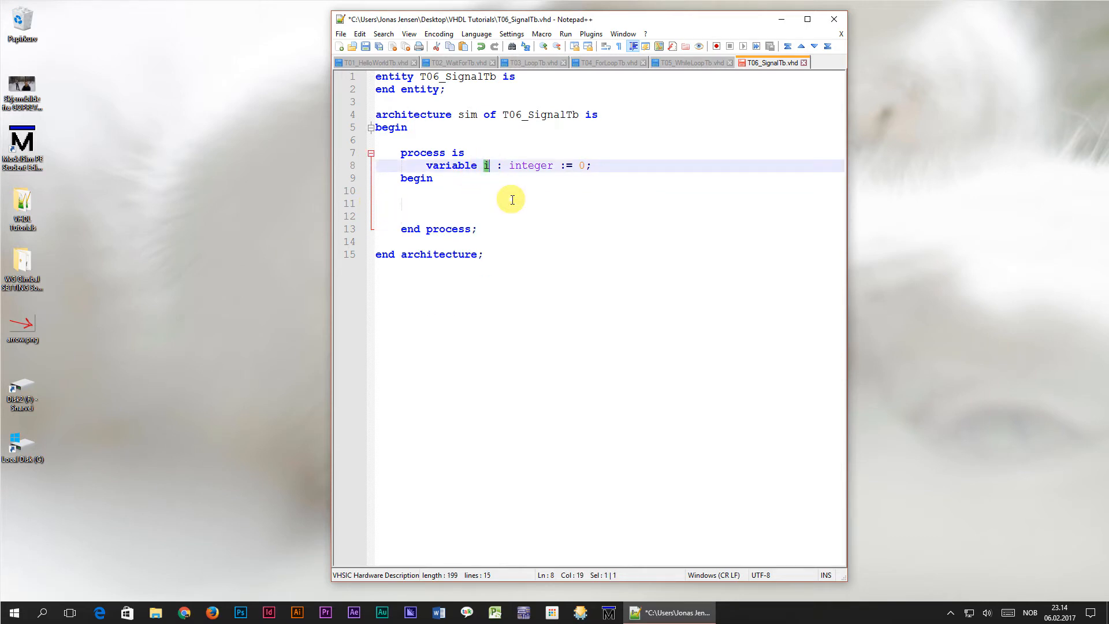
text(MyVa)
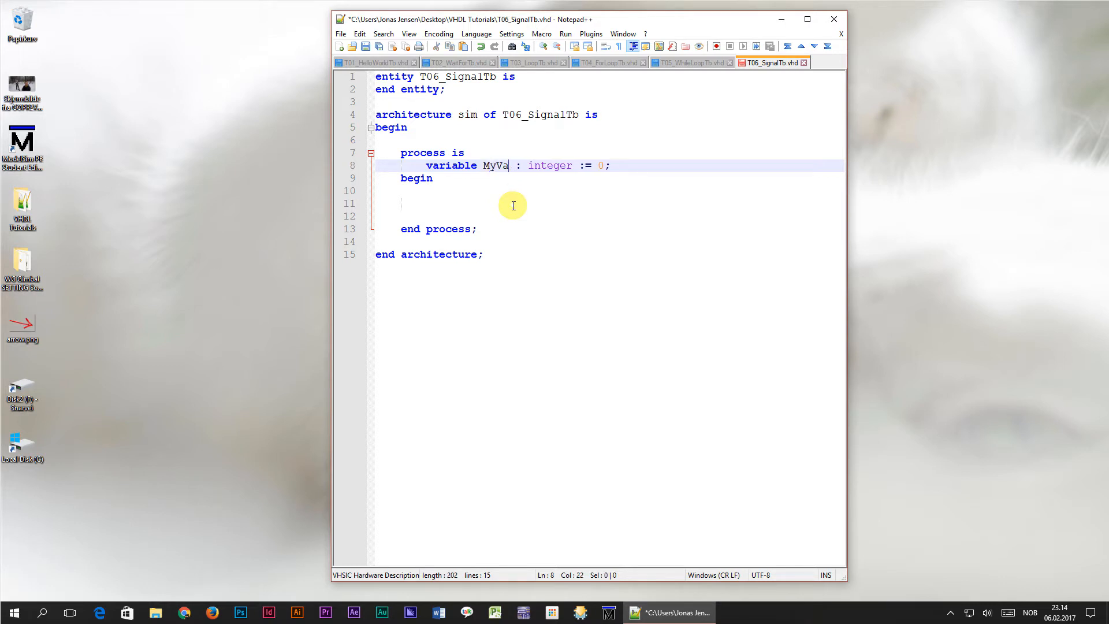
text(riable)
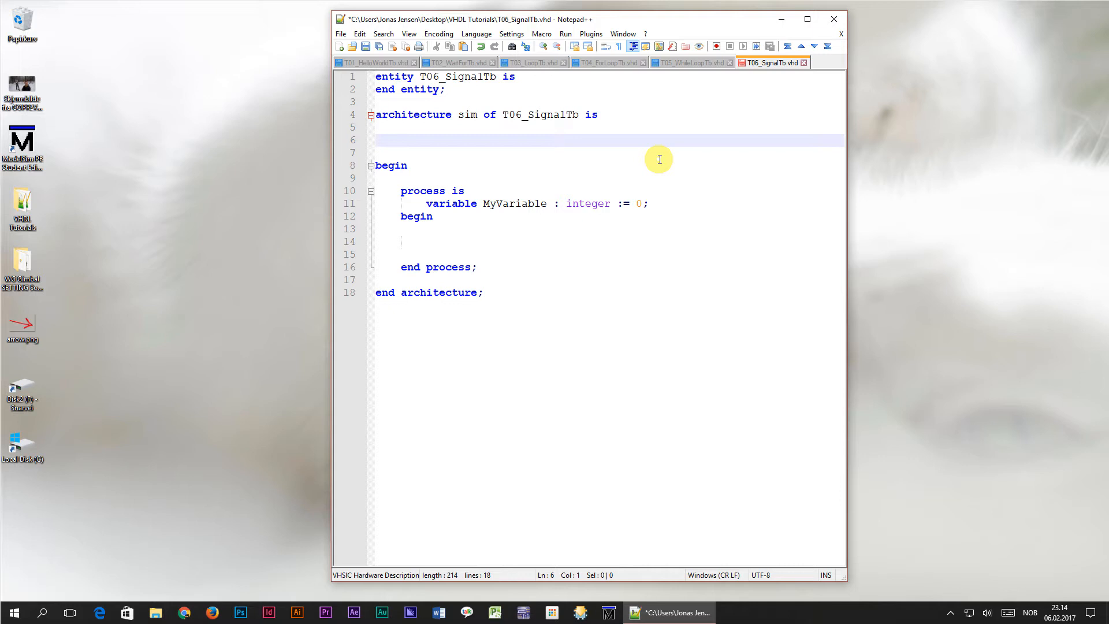
- Type 'signal MySignal : integer := 0;' under the architecture header
text(sign)
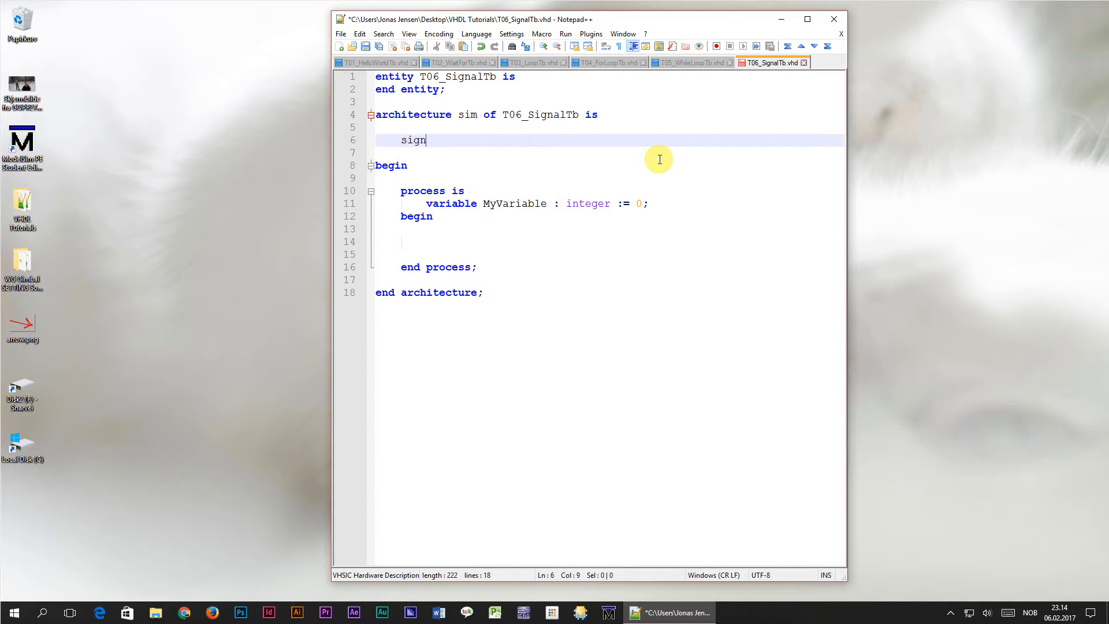
text(al MySignal)
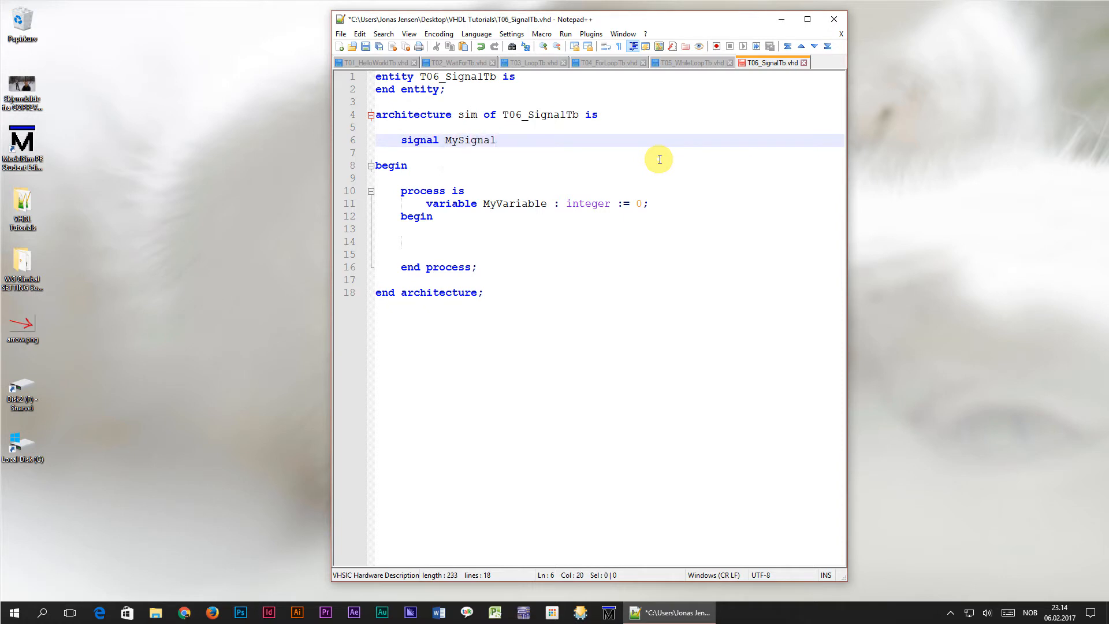
text(: integer :=)
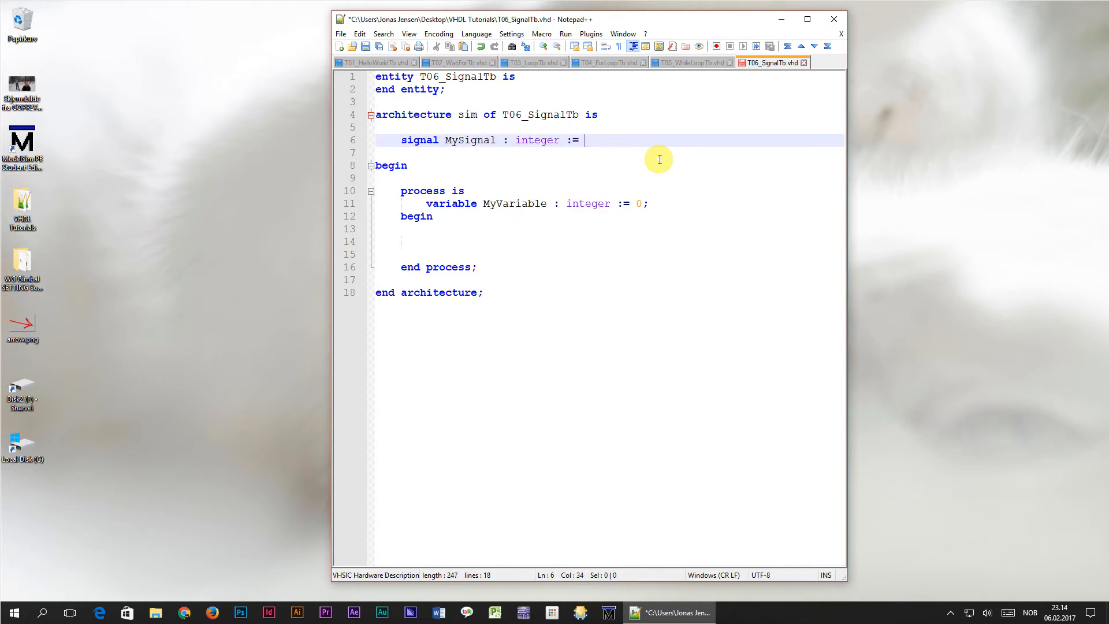
text(0;)
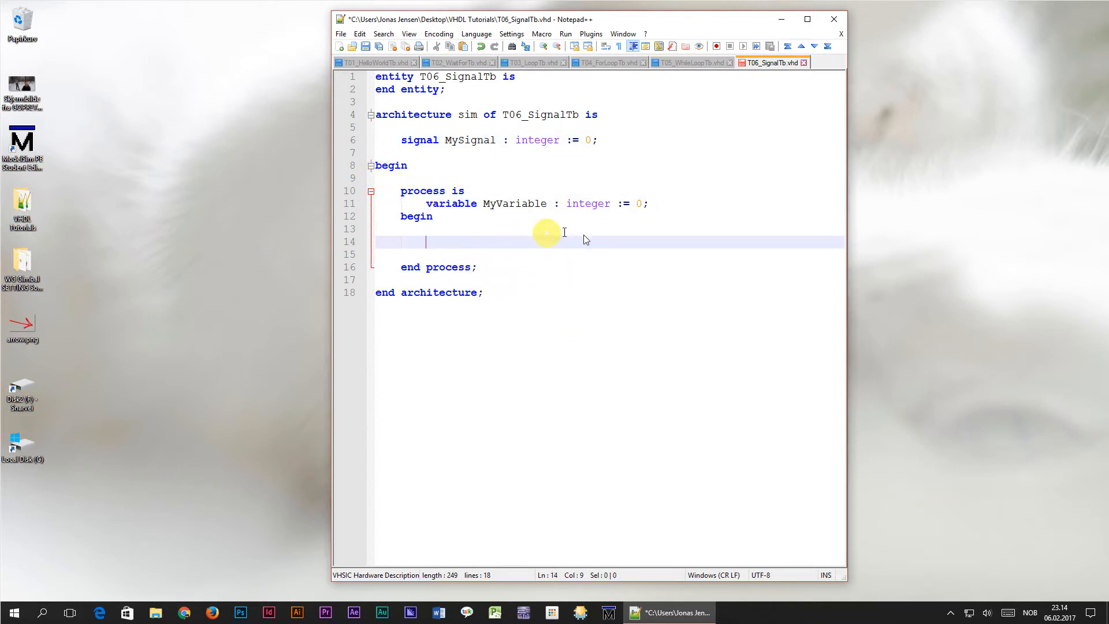
mouse_move(711, 173)
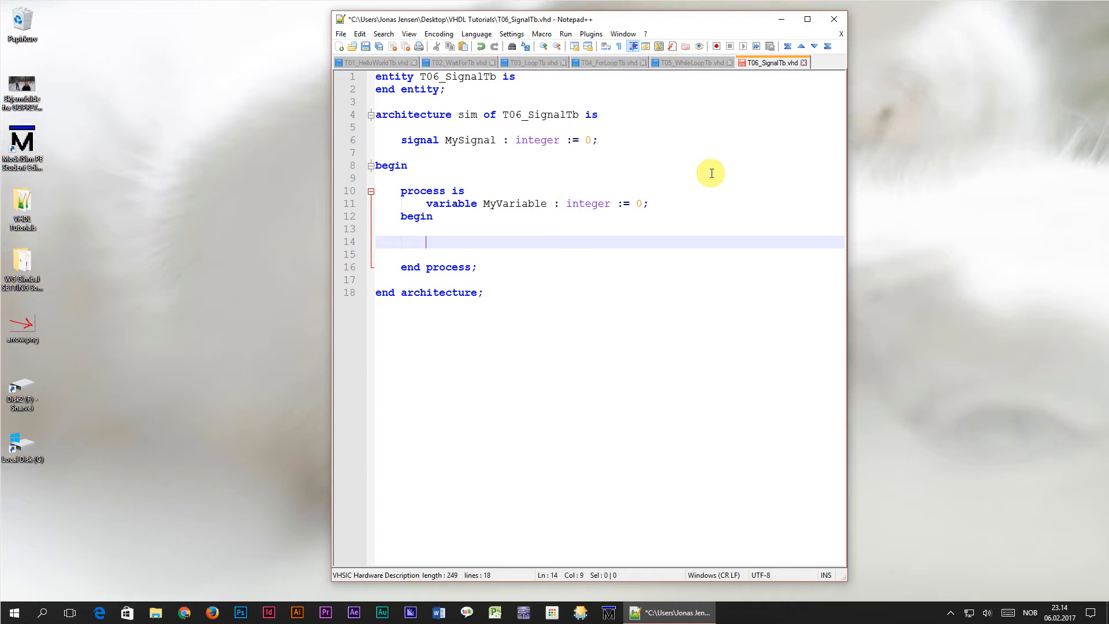
- Add increments of MyVariable and MySignal, a report of both, and 'wait for 10 ns;'
text(MyVariable)
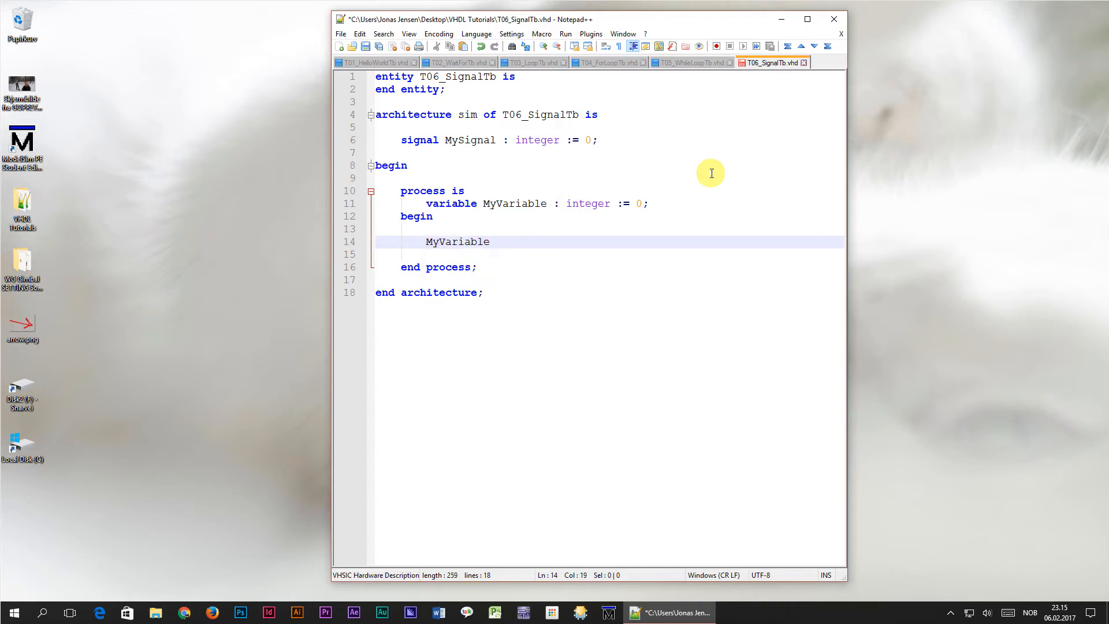
text(:= MyVariable + 1;)
text(MySignal)
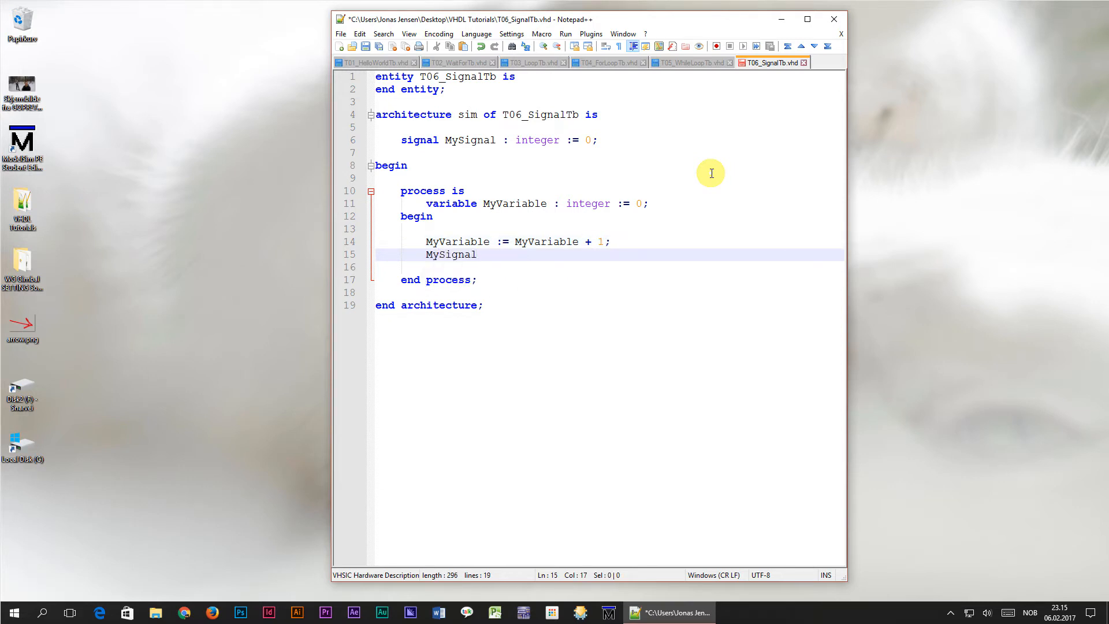
text(:= MySignal + 1)
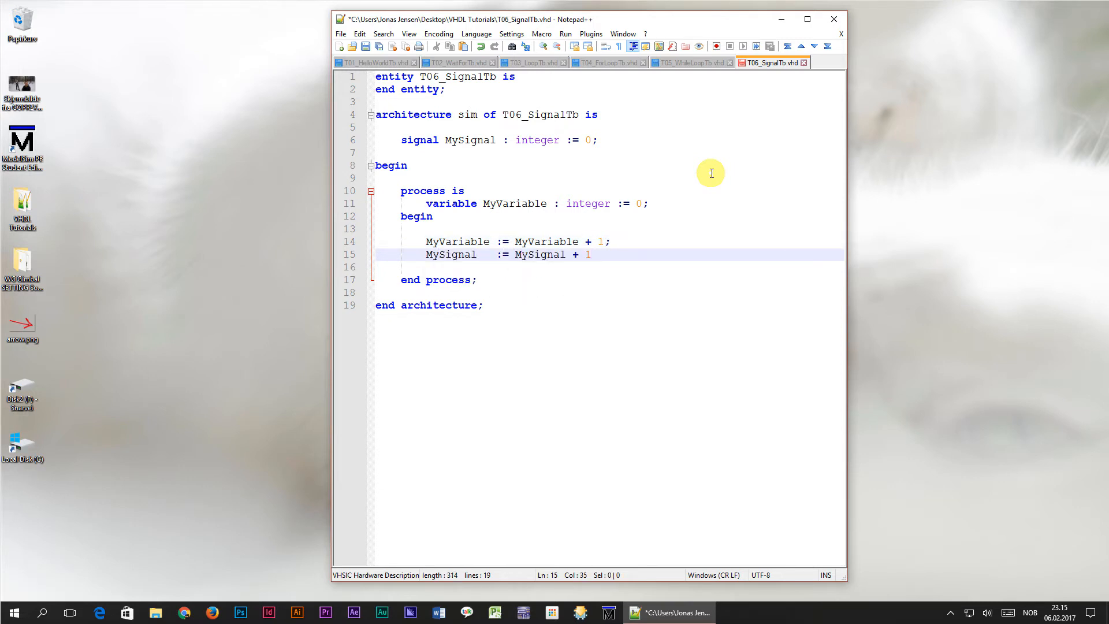
text(report "MyVariable=" & integer'image(MyVariable) &)
text(", MySignal=" & integer'image(MySignal);)
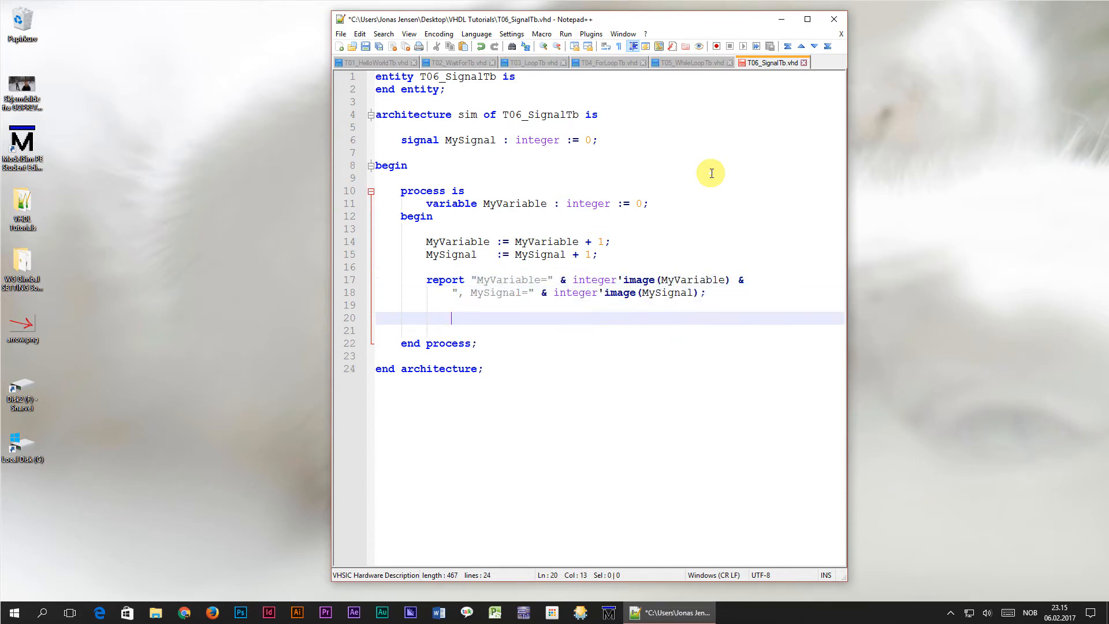
text(wait)
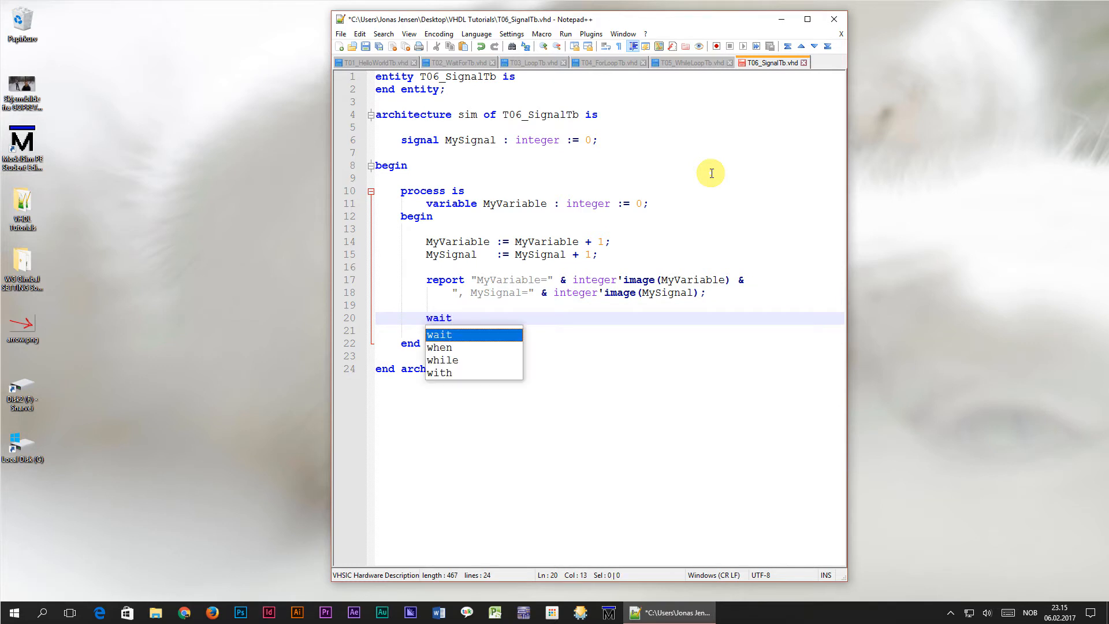
text(for 1n)
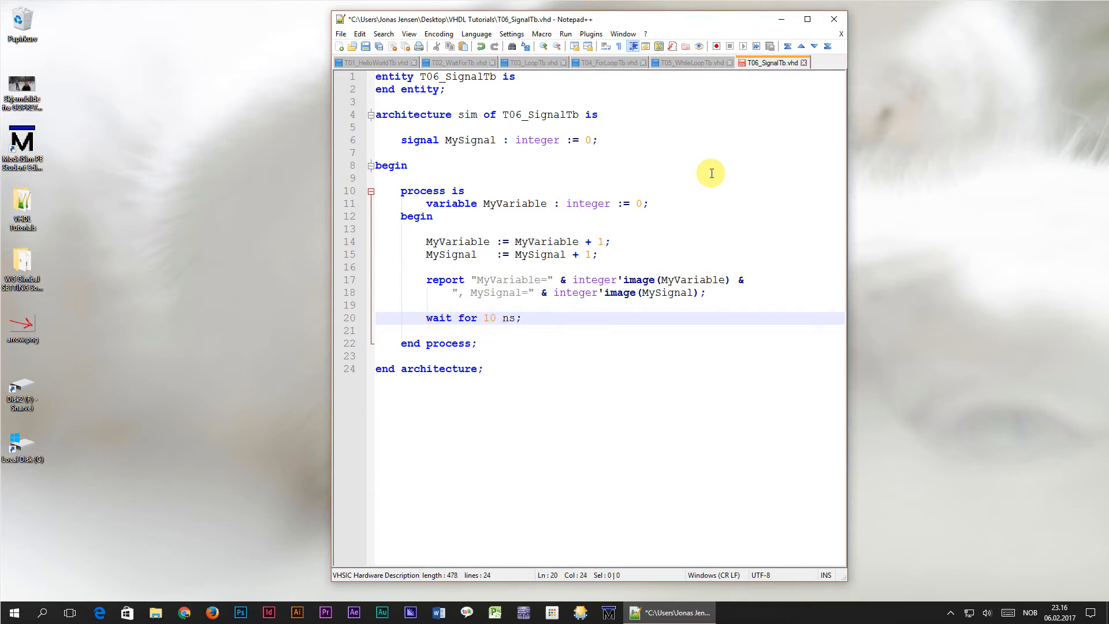
mouse_move(680, 193)
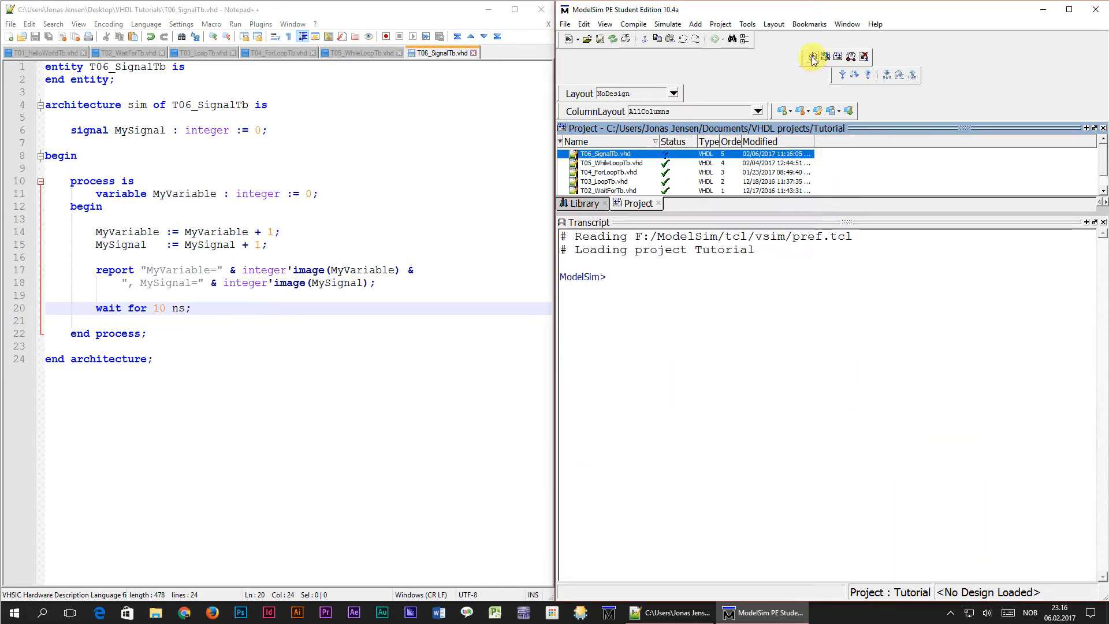
- Compile T06_SignalTb.vhd and get the MySignal variable-assignment error
click(812, 56)
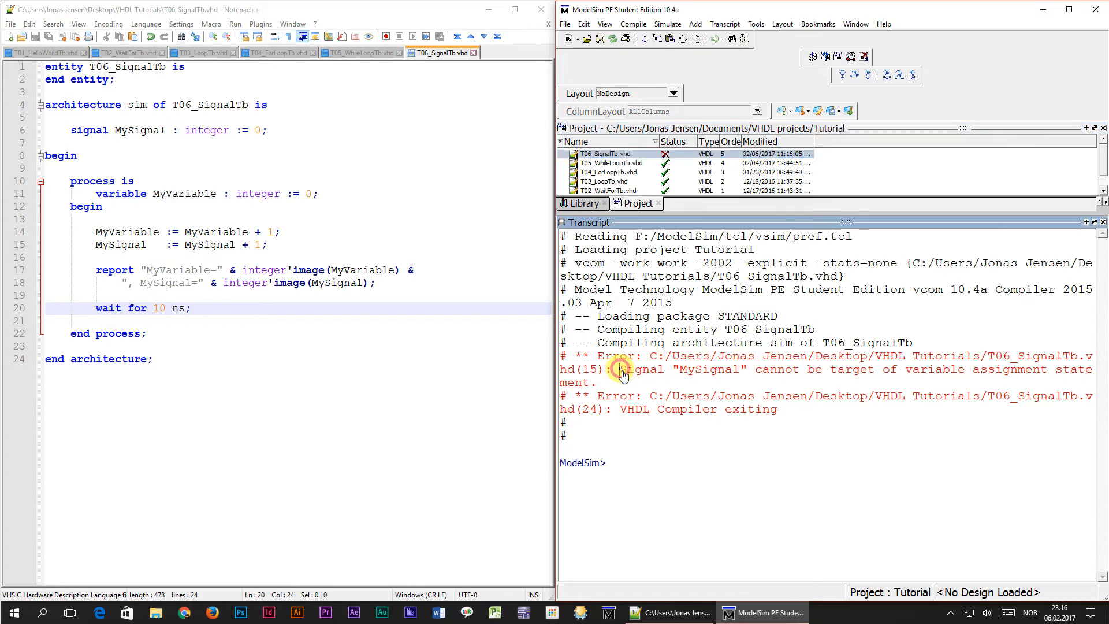
mouse_move(700, 377)
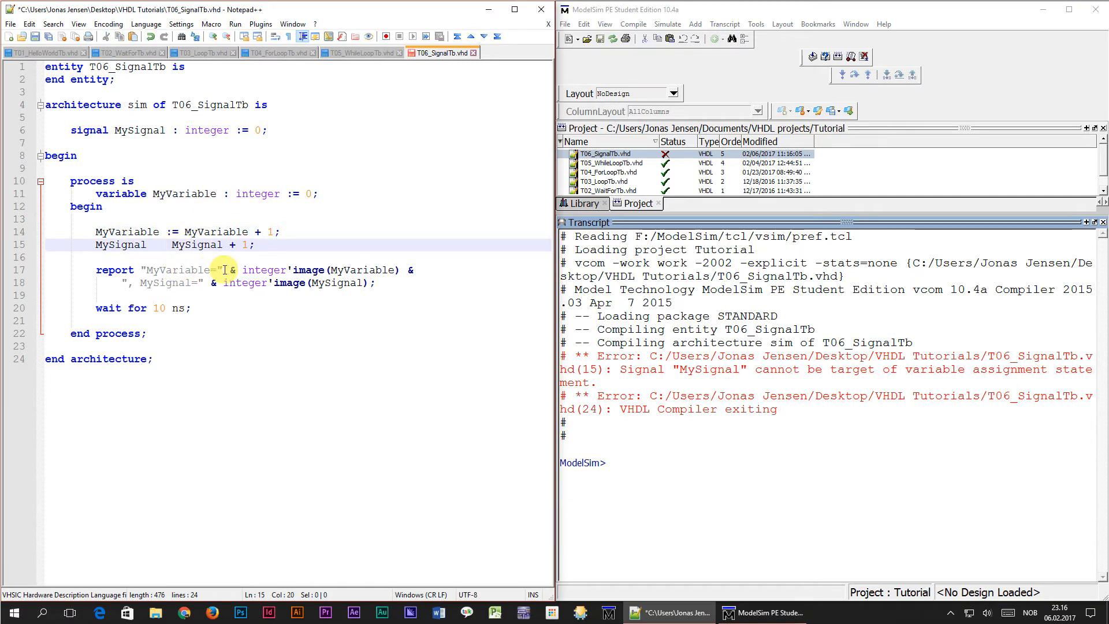
- Change MySignal's assignment to '<=', save, and start simulating t06_signaltb
text(<=)
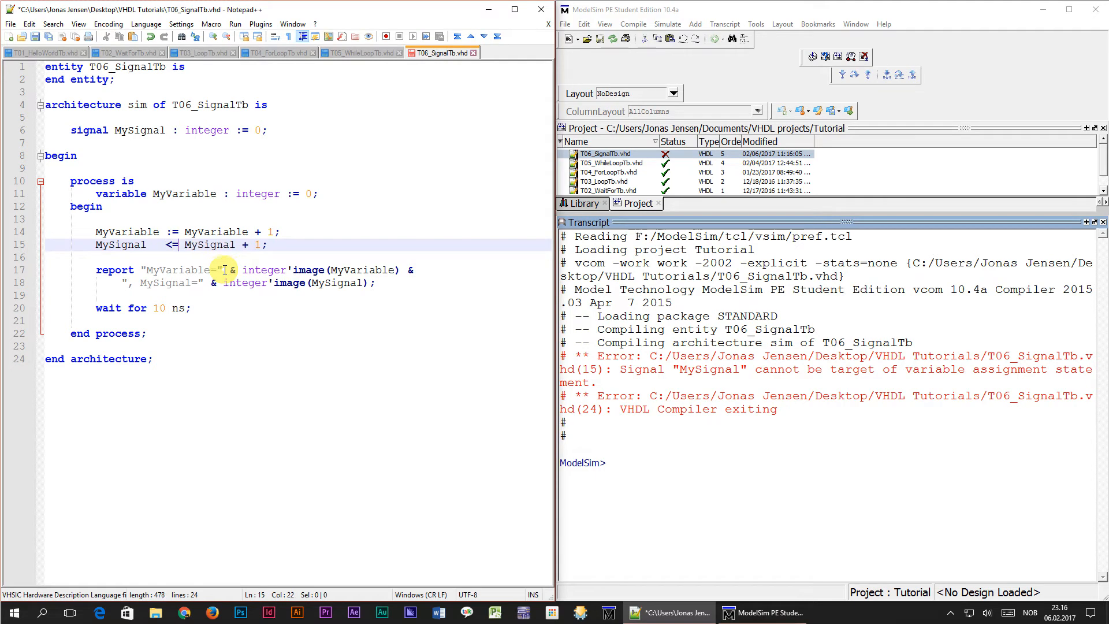
mouse_move(58, 47)
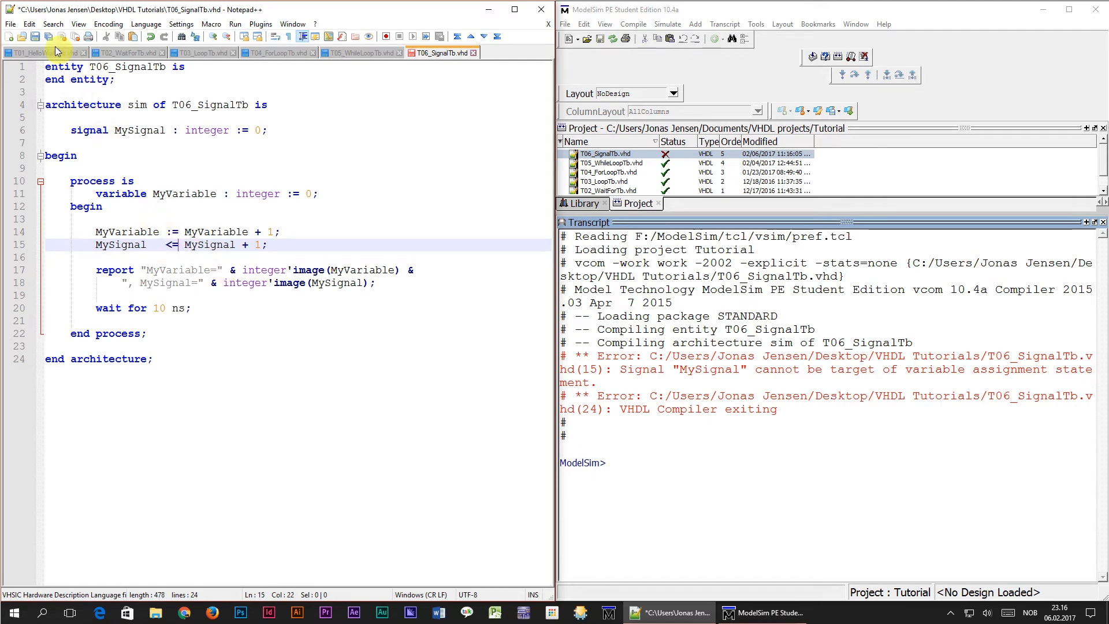
click(811, 56)
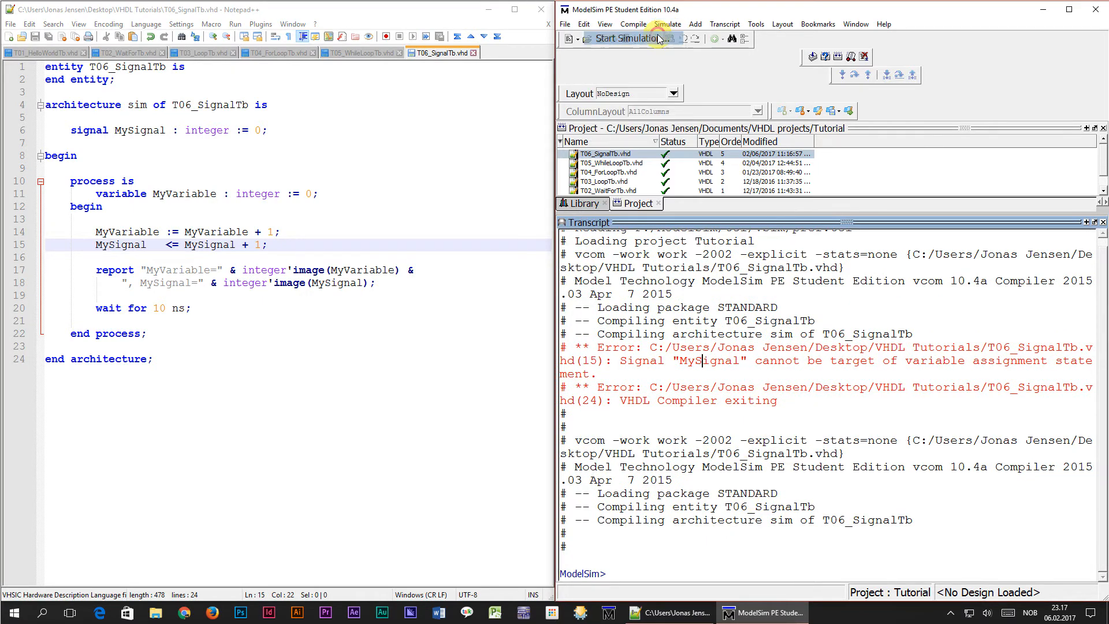
click(629, 38)
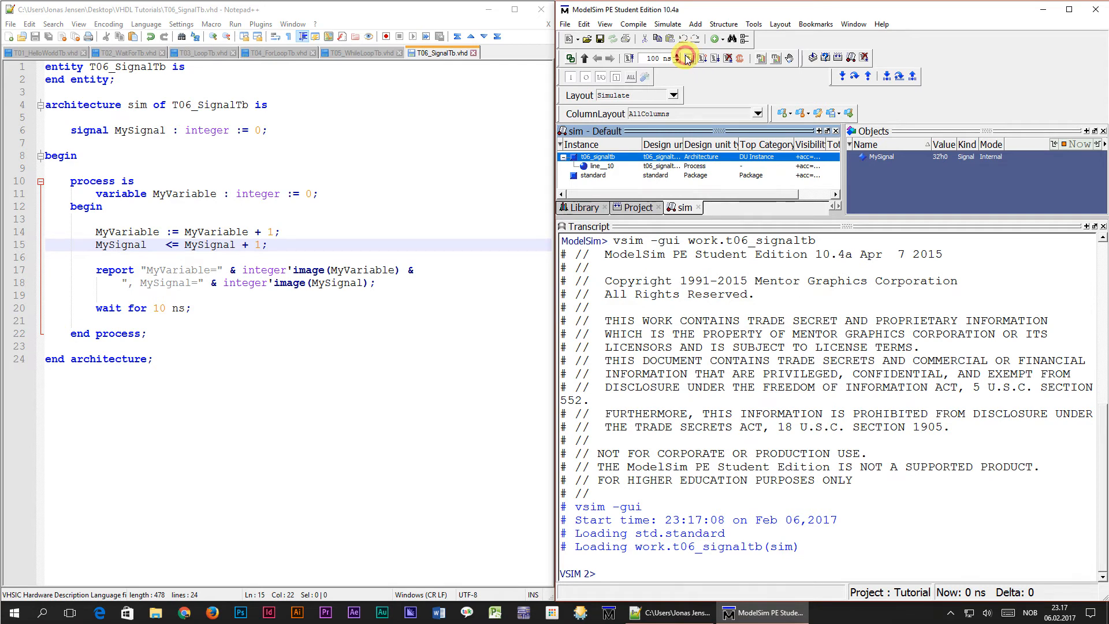
- Run the simulation for 100 ns and read the MyVariable/MySignal reports
click(683, 58)
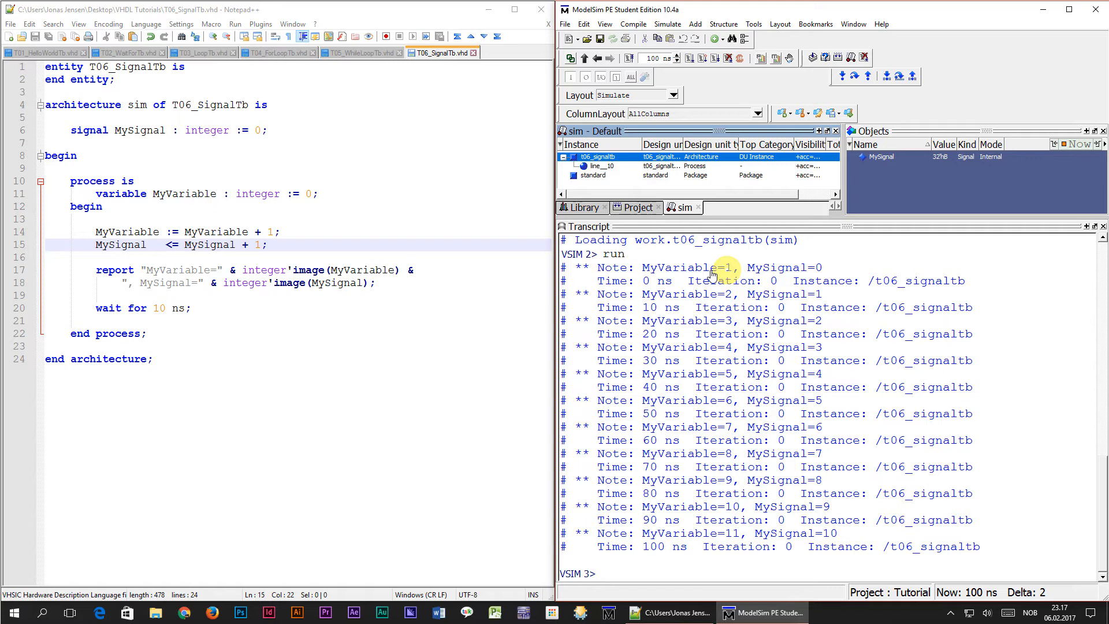
mouse_move(725, 352)
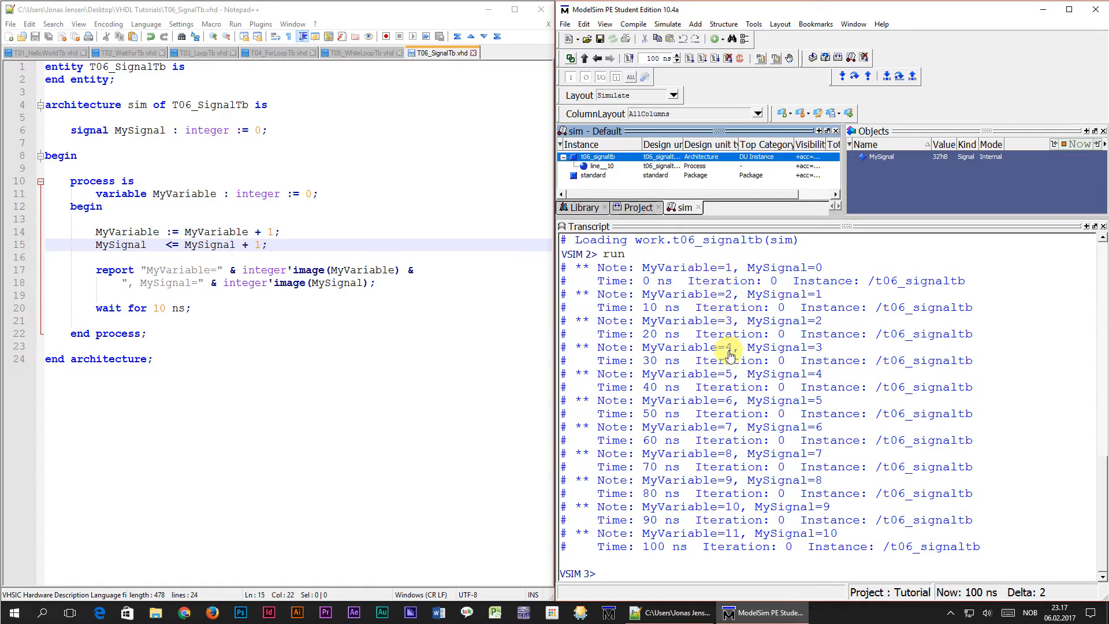
mouse_move(818, 271)
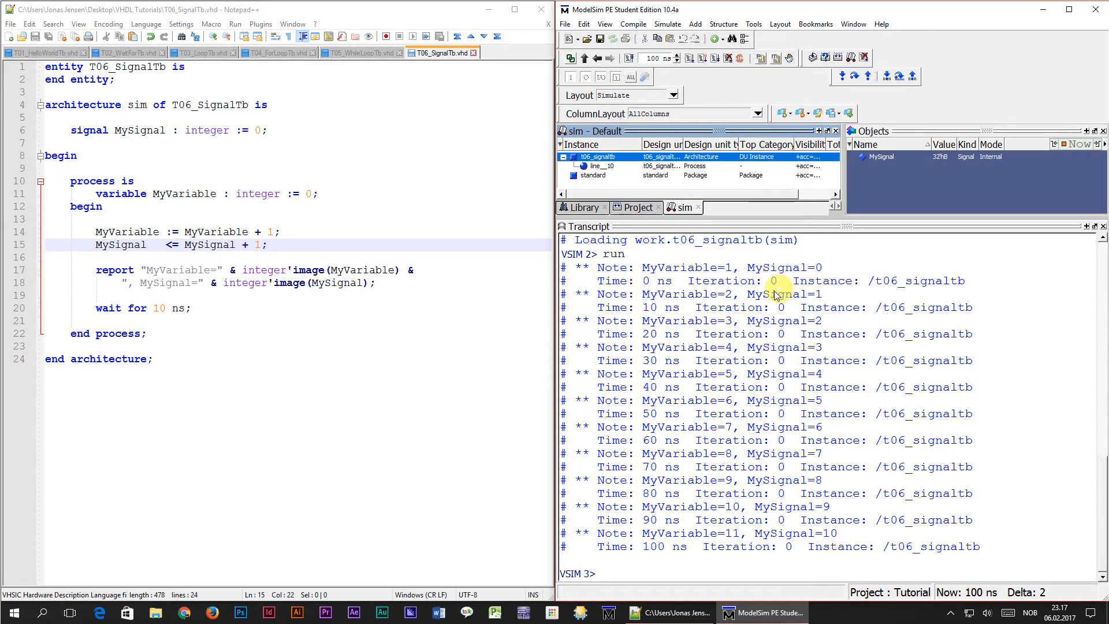
mouse_move(790, 318)
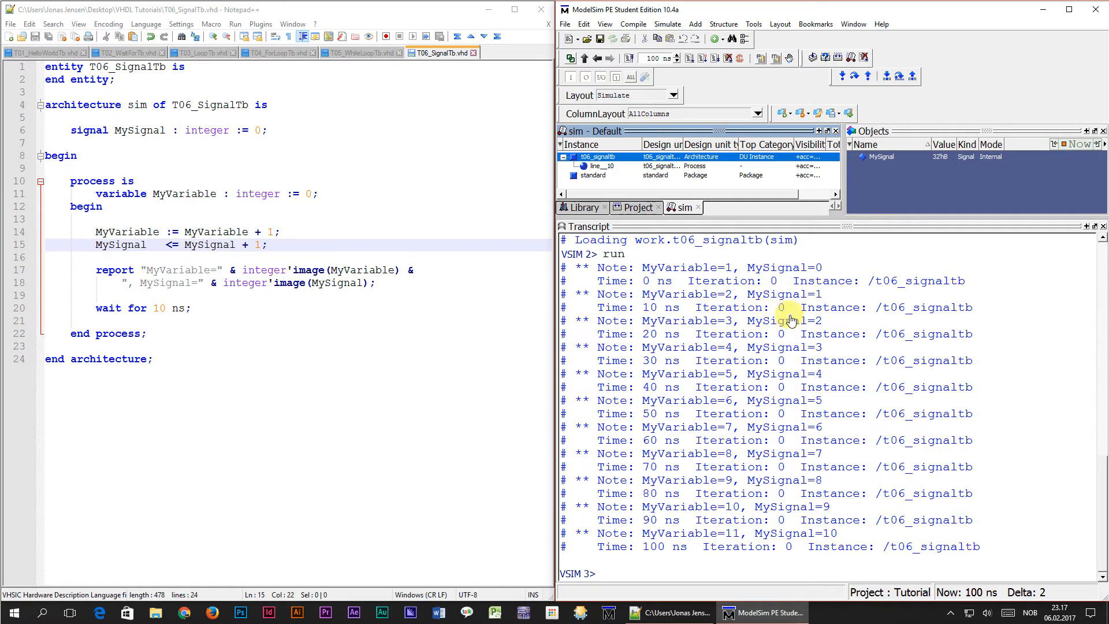
mouse_move(824, 537)
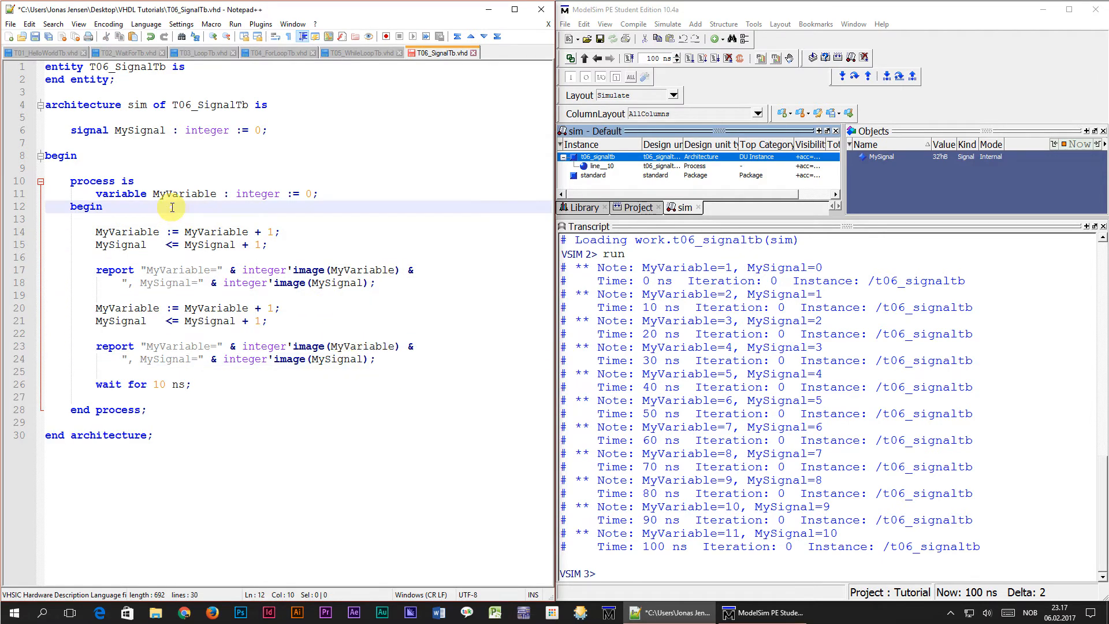
- Add a 'report "*** Process begin ***";' line at the start of the process
text(report ")
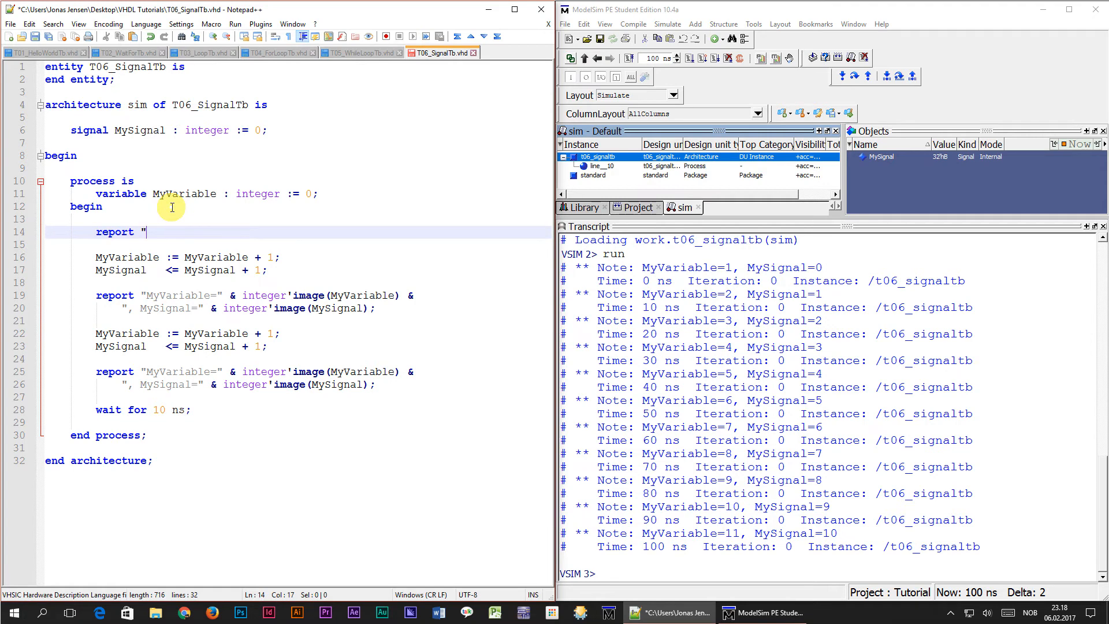
text(*** Process begin ***";)
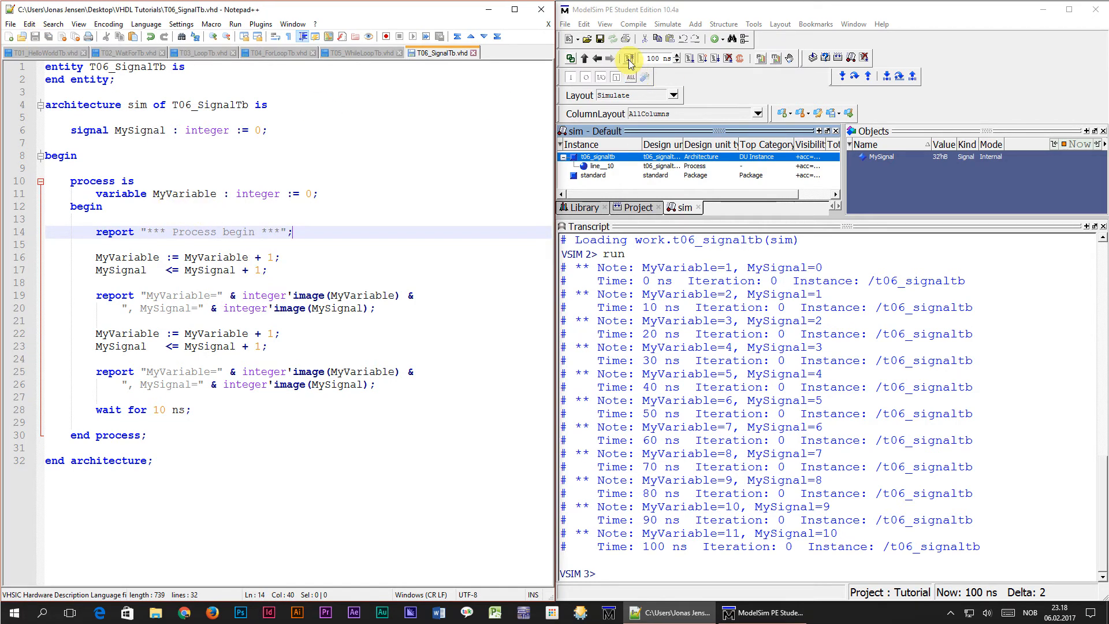
- Recompile the edited T06_SignalTb testbench in ModelSim
click(629, 58)
text(run)
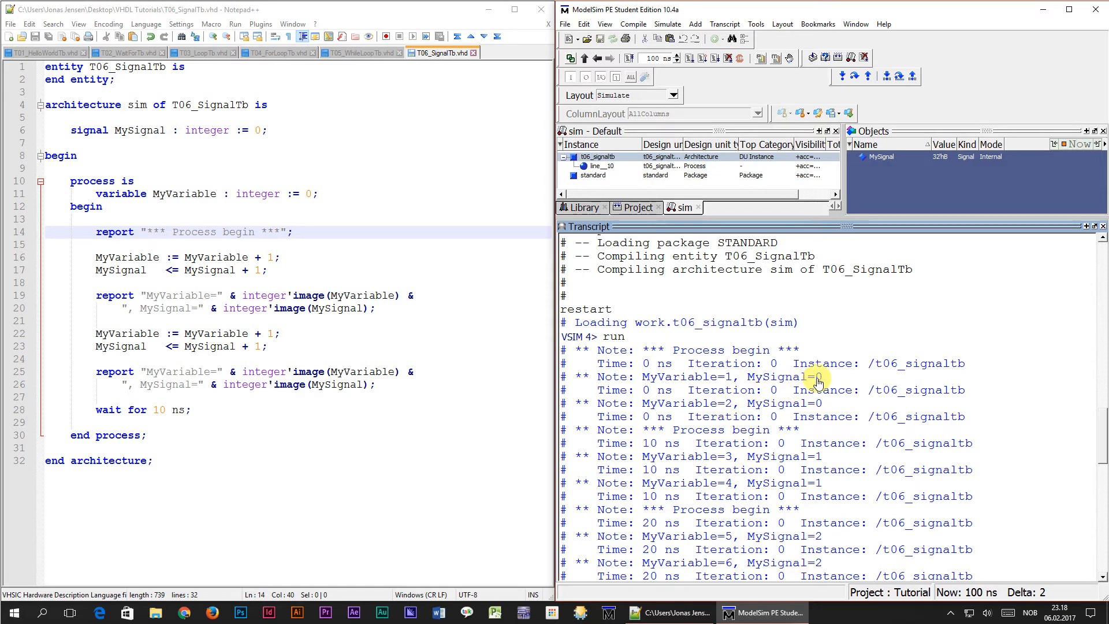
mouse_move(746, 476)
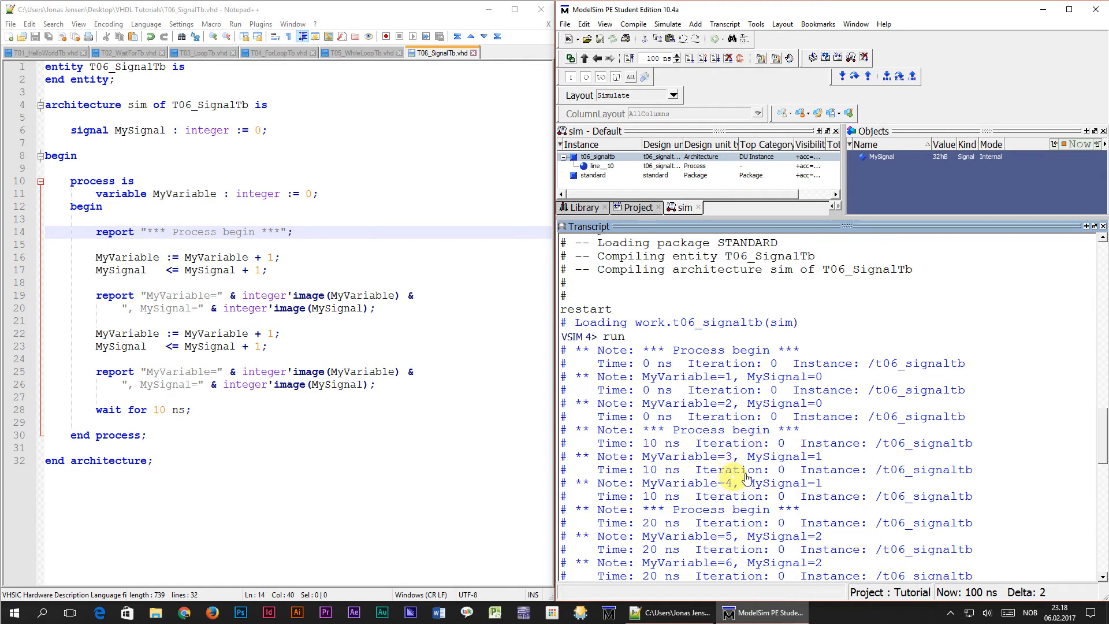
mouse_move(731, 539)
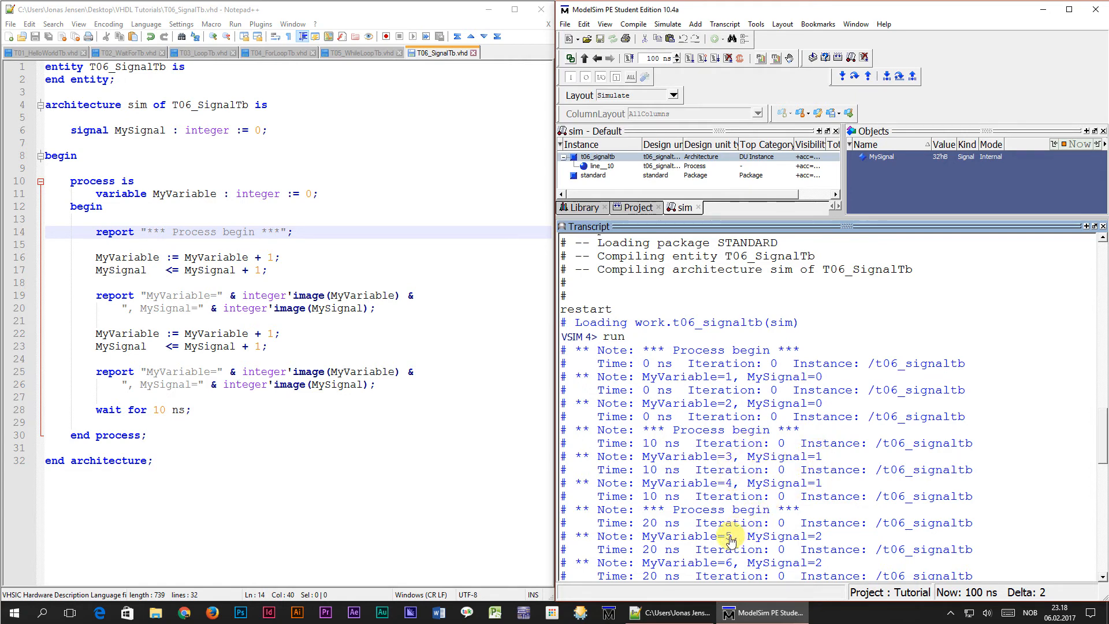
mouse_move(820, 561)
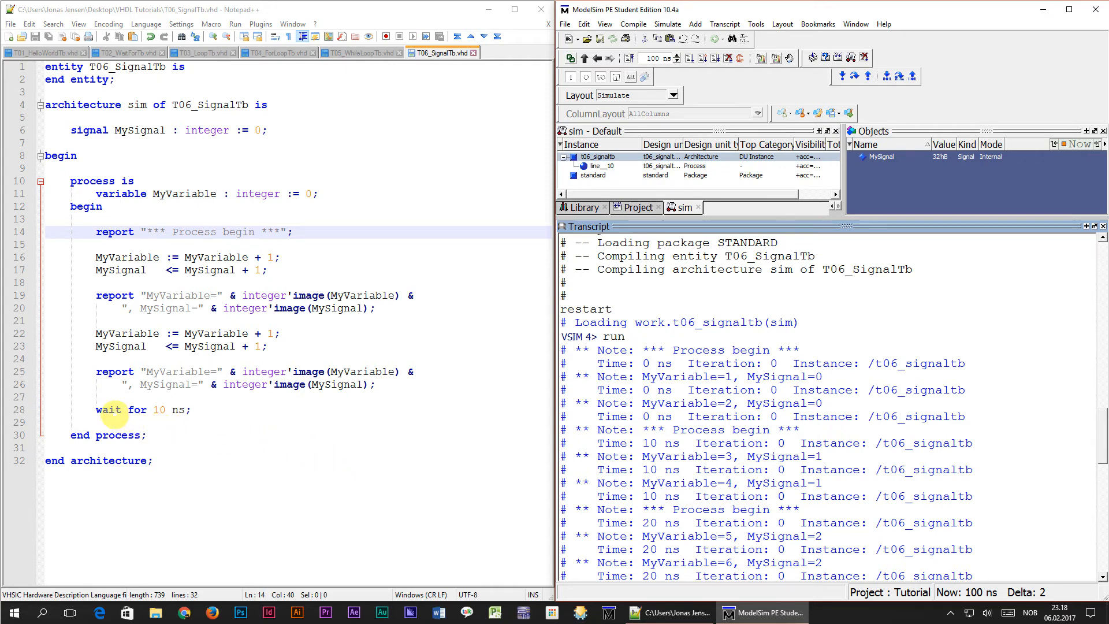
double_click(107, 410)
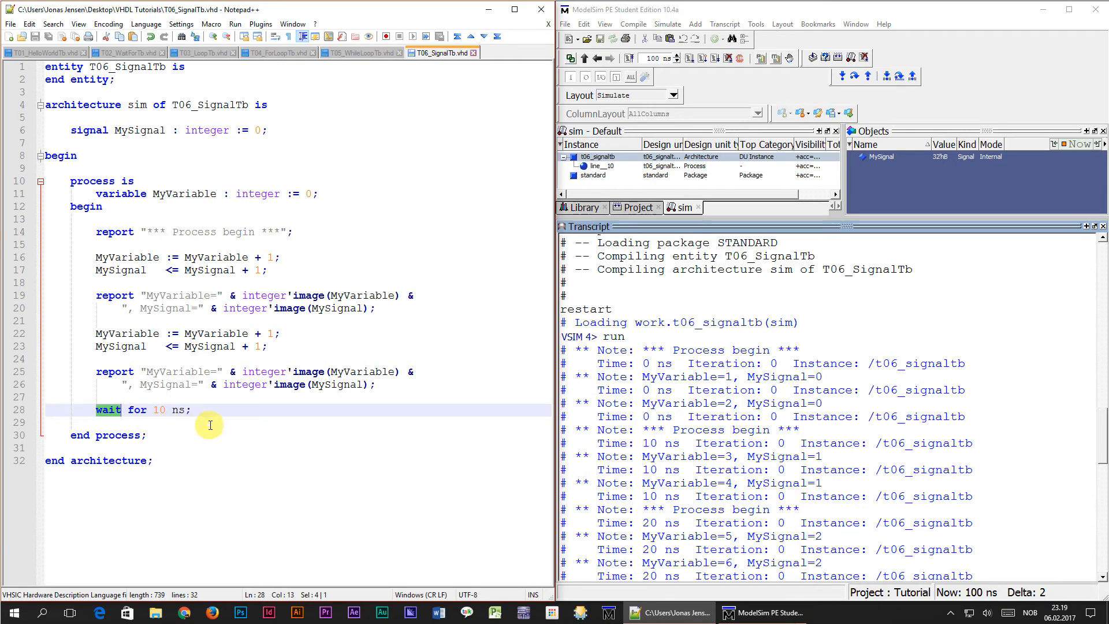
mouse_move(204, 412)
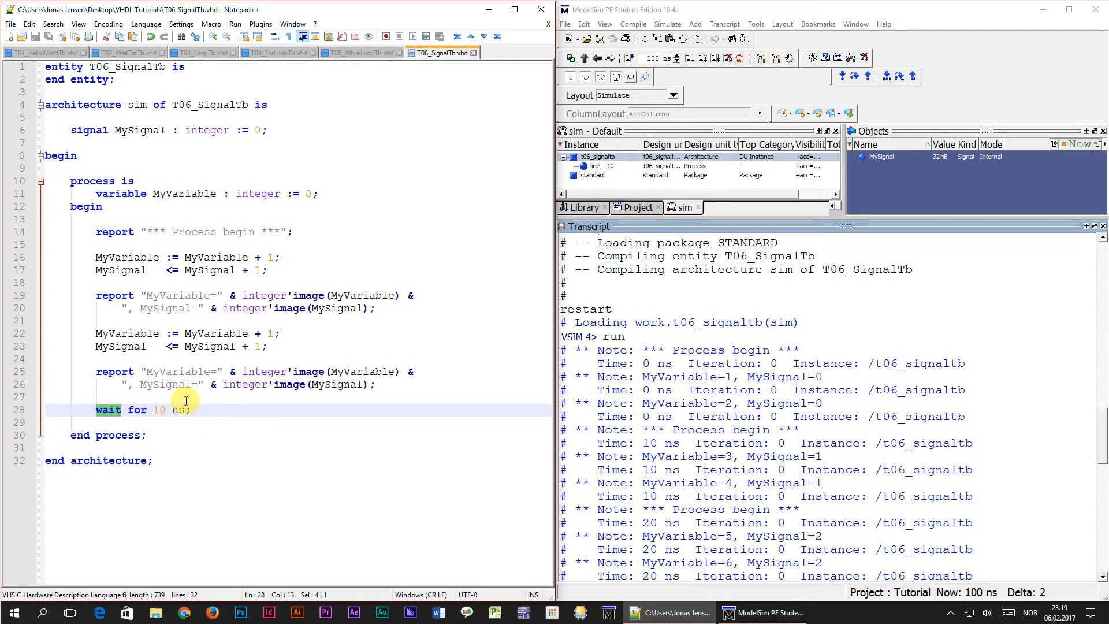
mouse_move(183, 401)
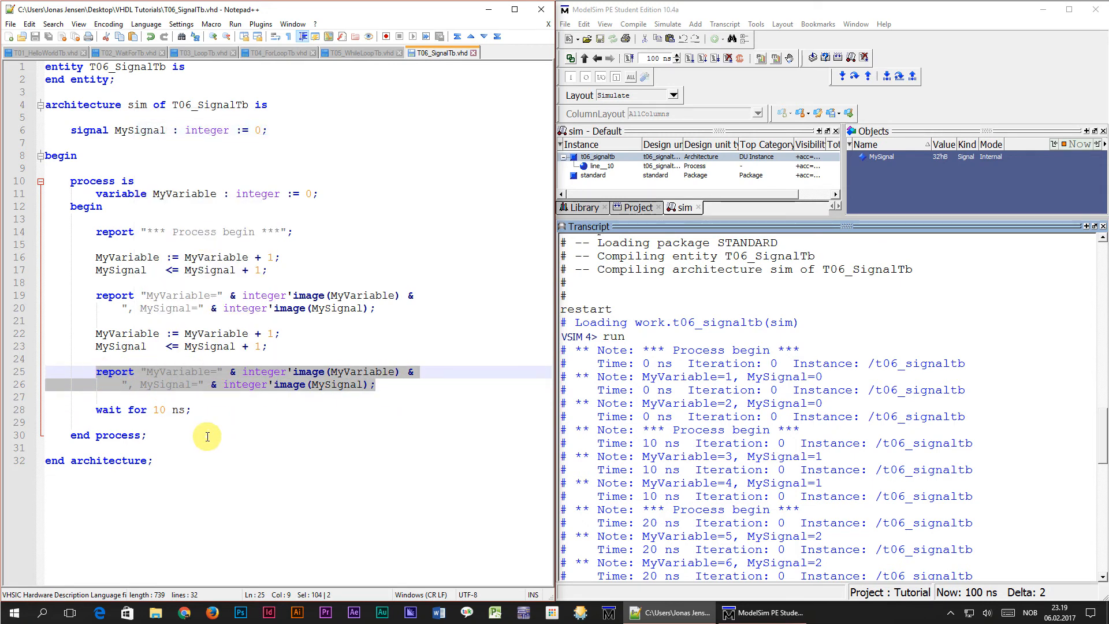
key(enter)
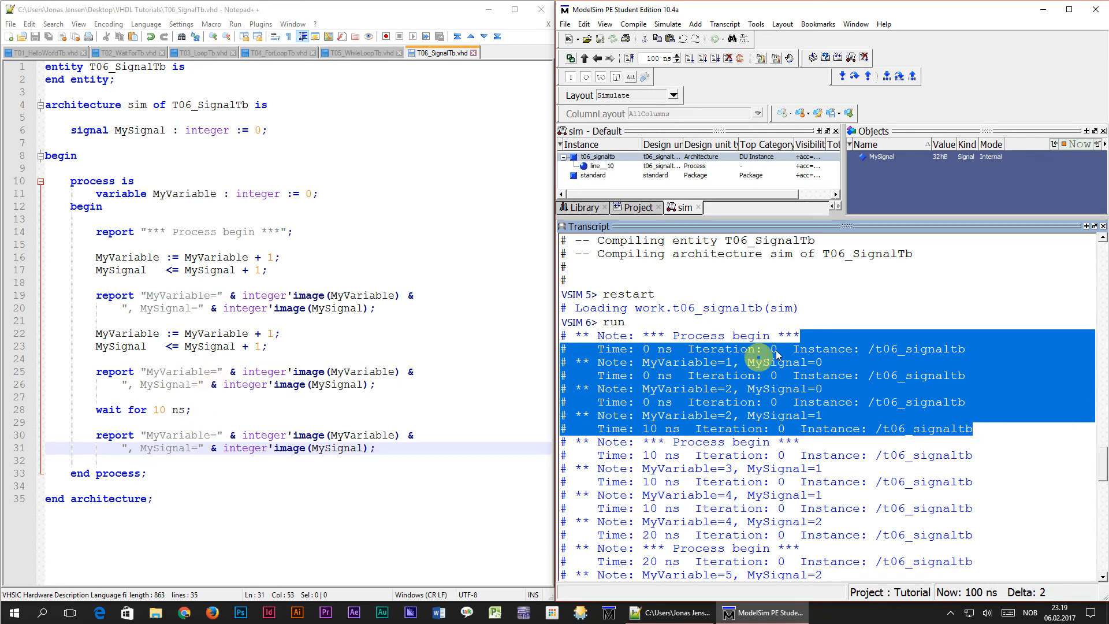
mouse_move(817, 367)
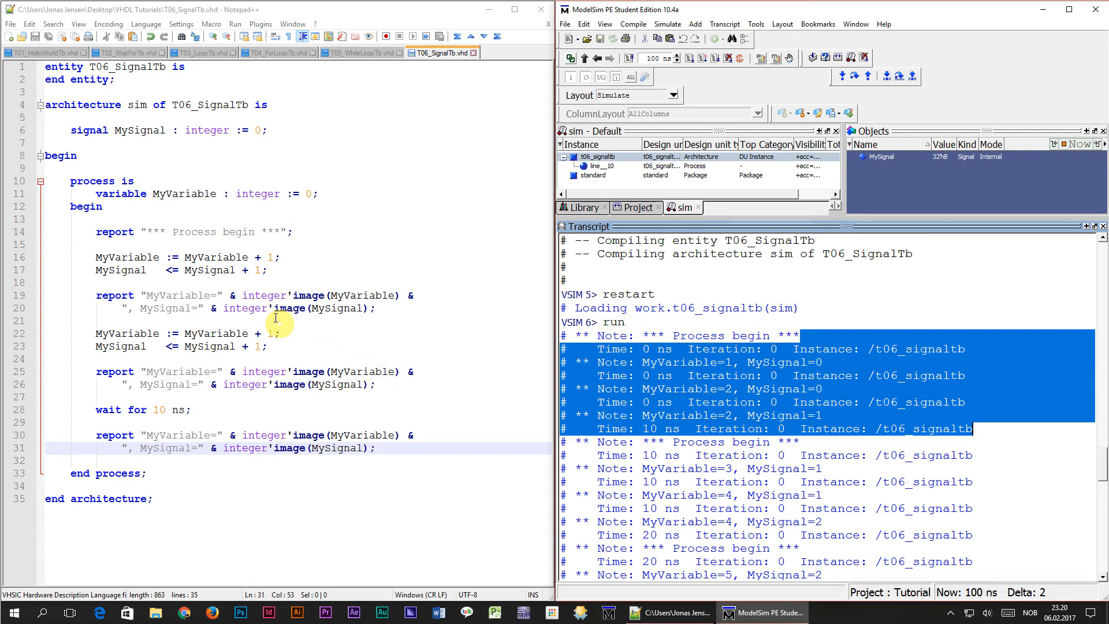
mouse_move(262, 270)
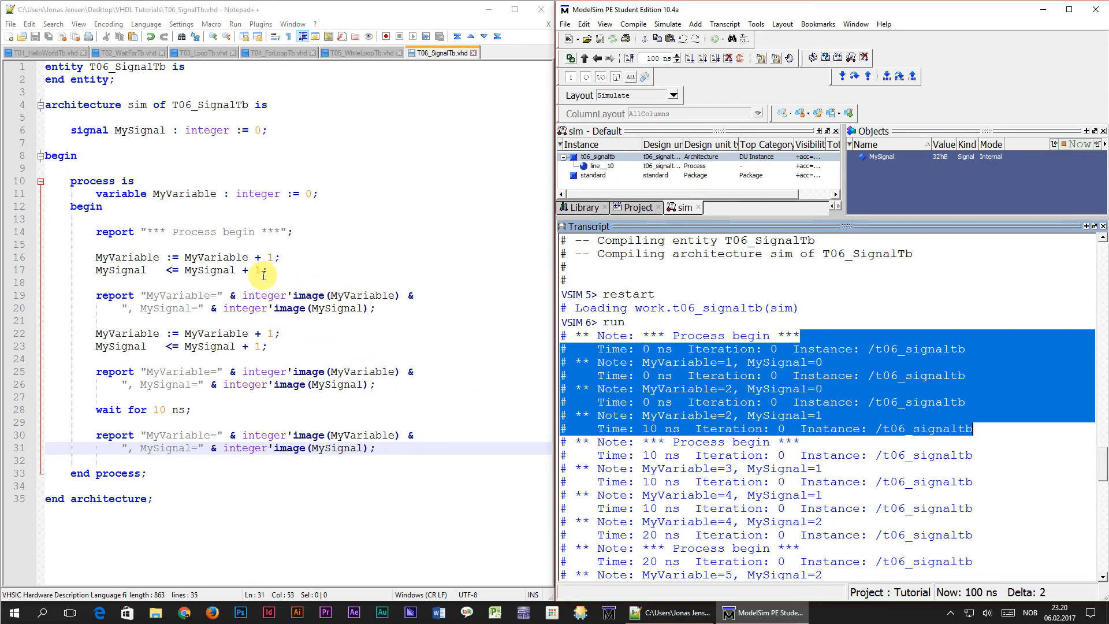
mouse_move(338, 308)
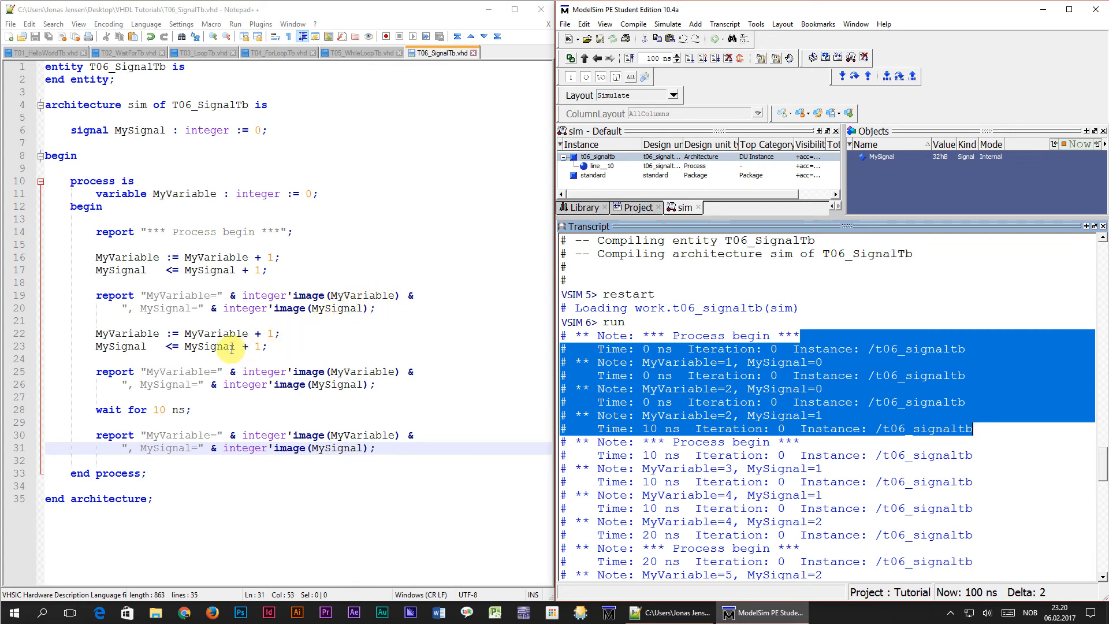
mouse_move(278, 300)
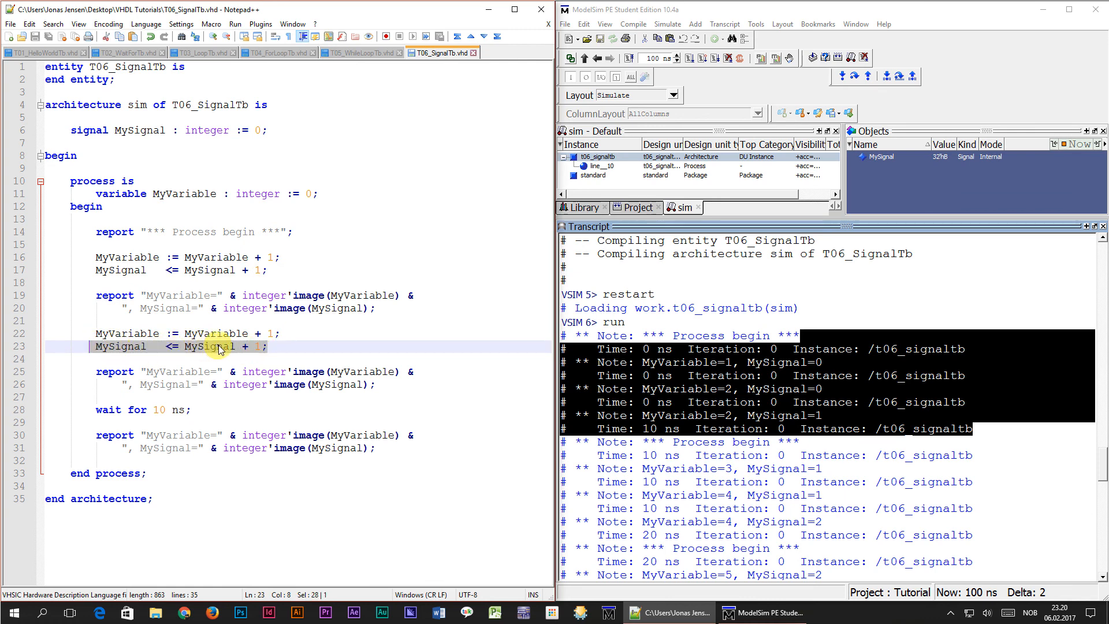
- Return to ModelSim to rerun the simulation and check the 10 ns post-wait report
click(104, 410)
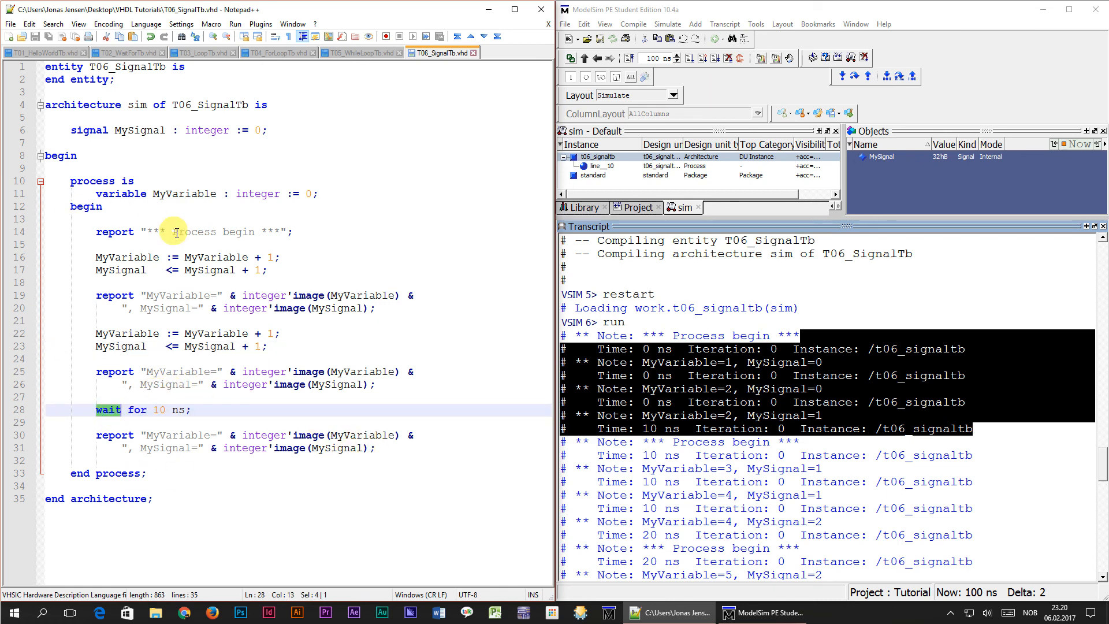
mouse_move(212, 283)
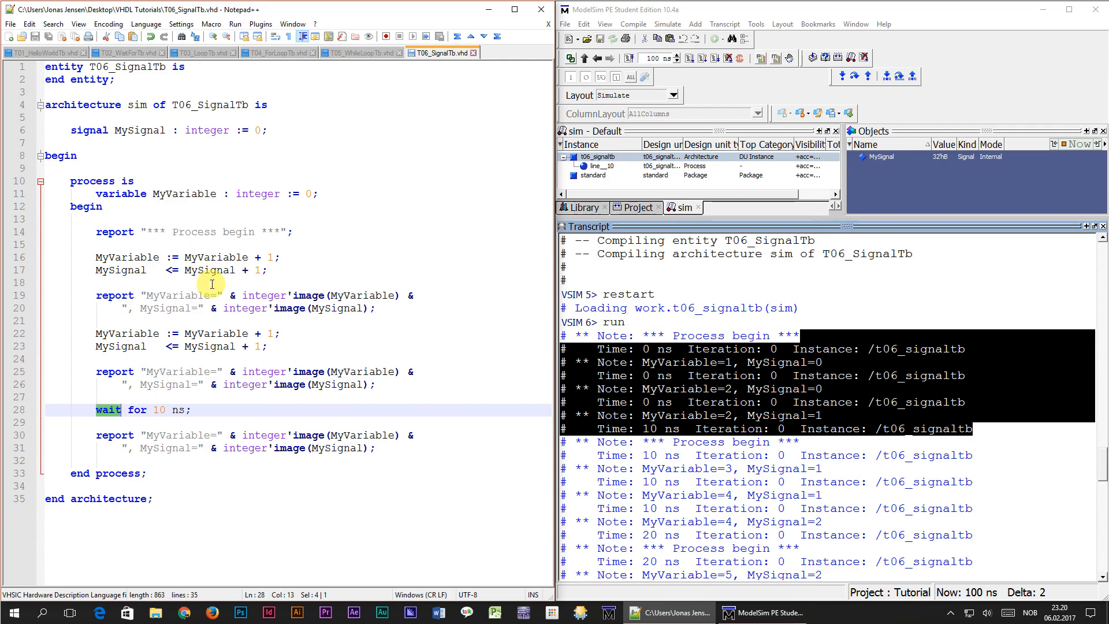